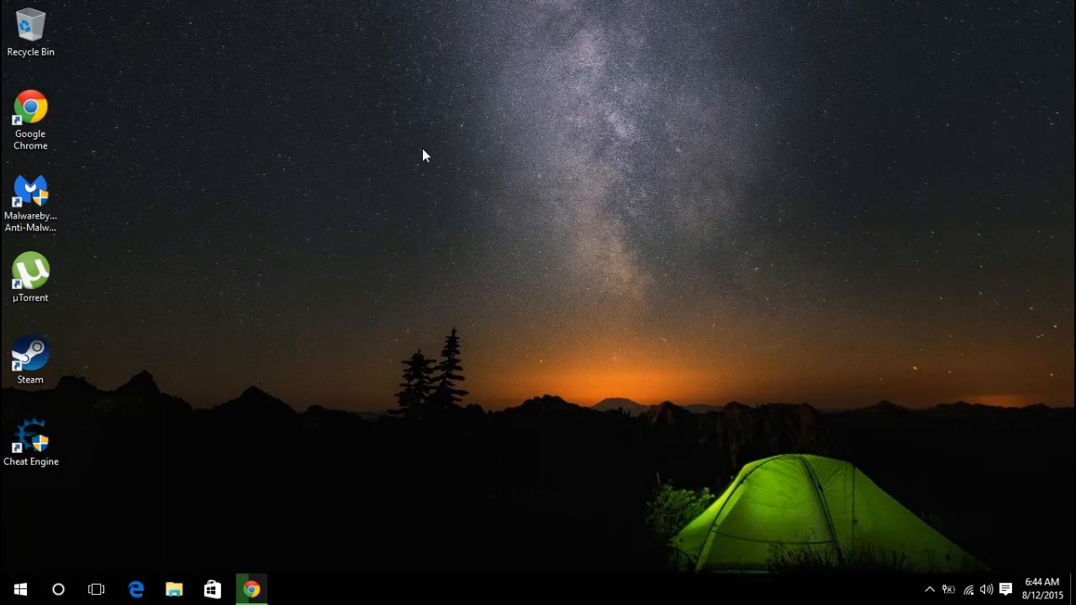
pyautogui.moveTo(350, 99)
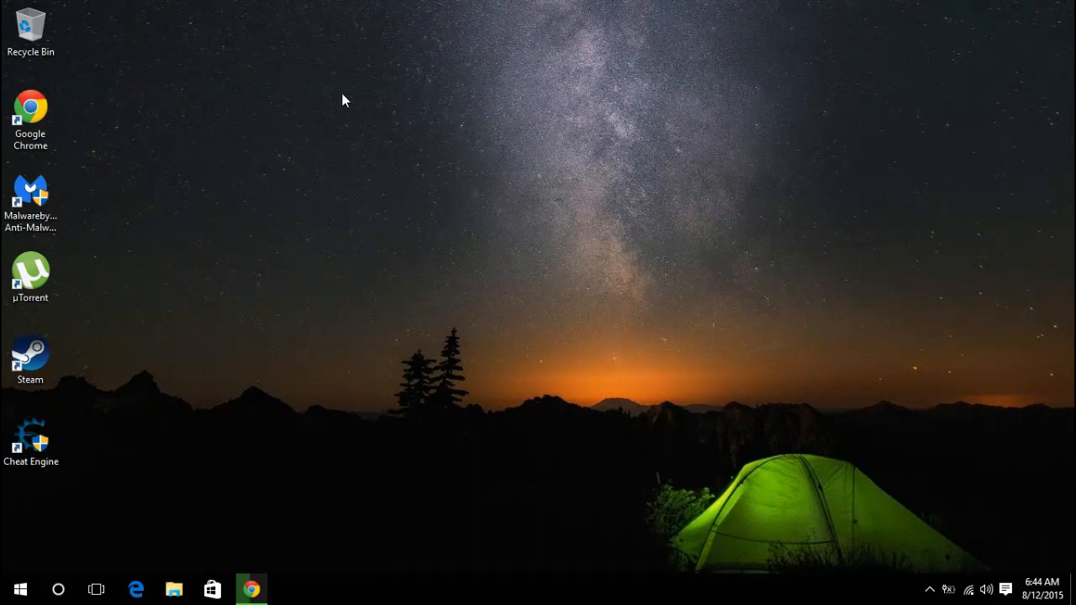
# Dismiss the desktop context menu and launch Google Chrome from the taskbar
pyautogui.rightClick(343, 101)
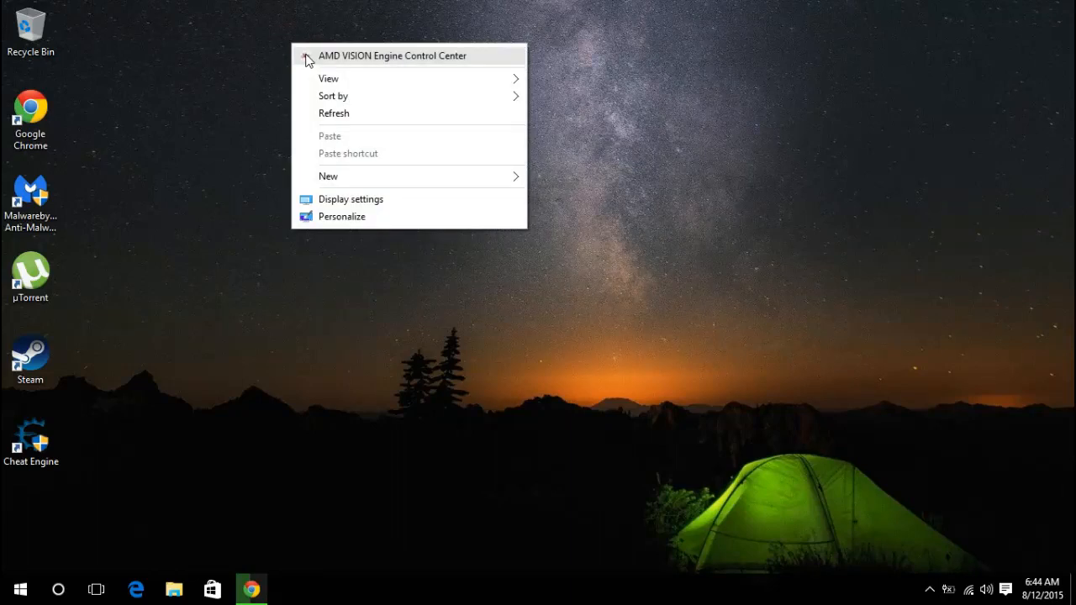
pyautogui.click(568, 100)
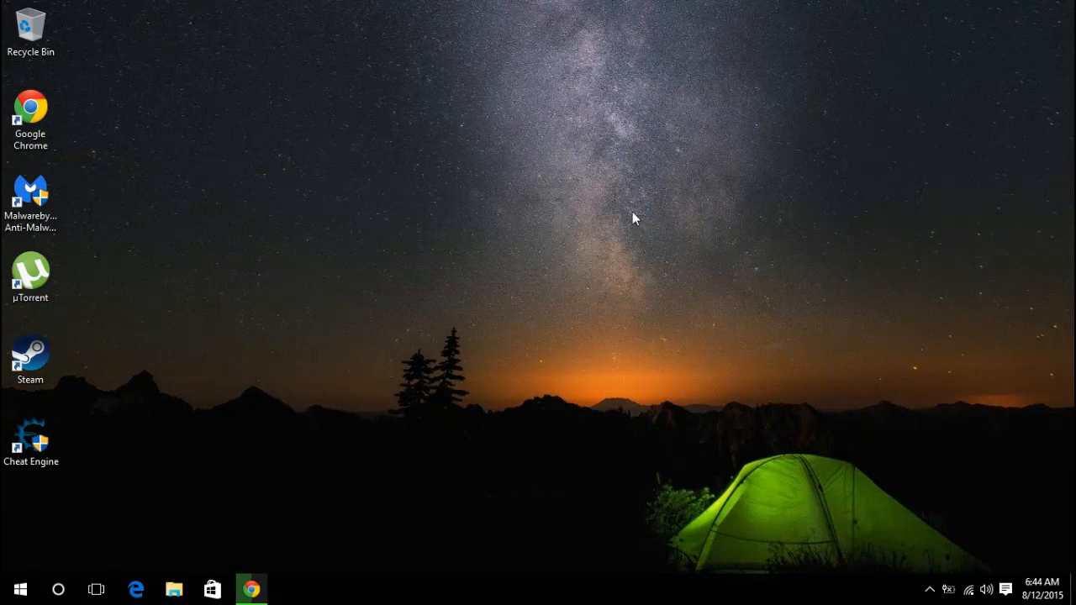
pyautogui.moveTo(570, 219)
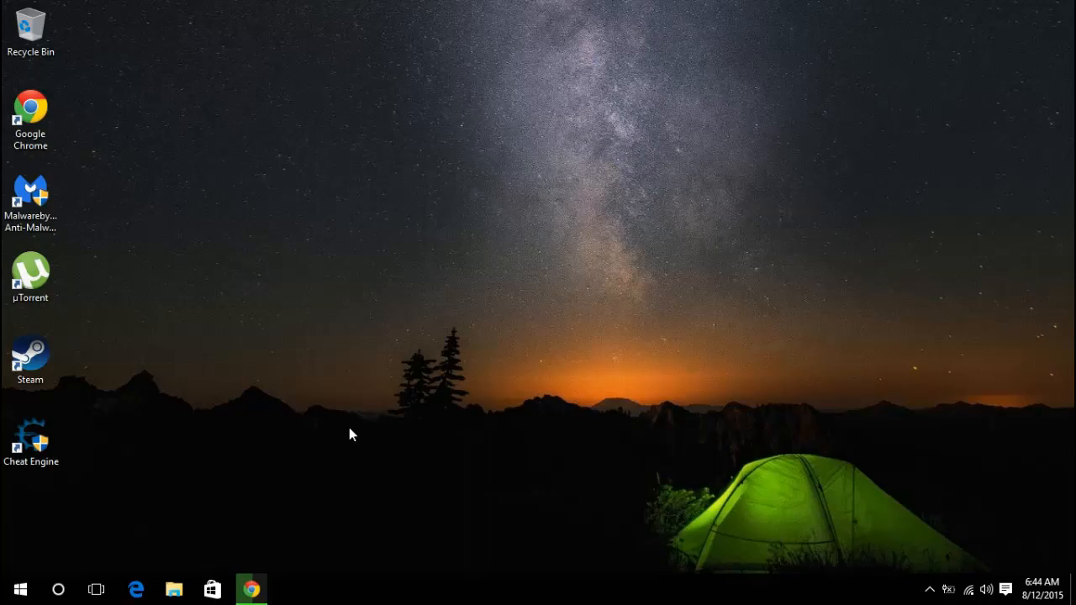
pyautogui.click(251, 589)
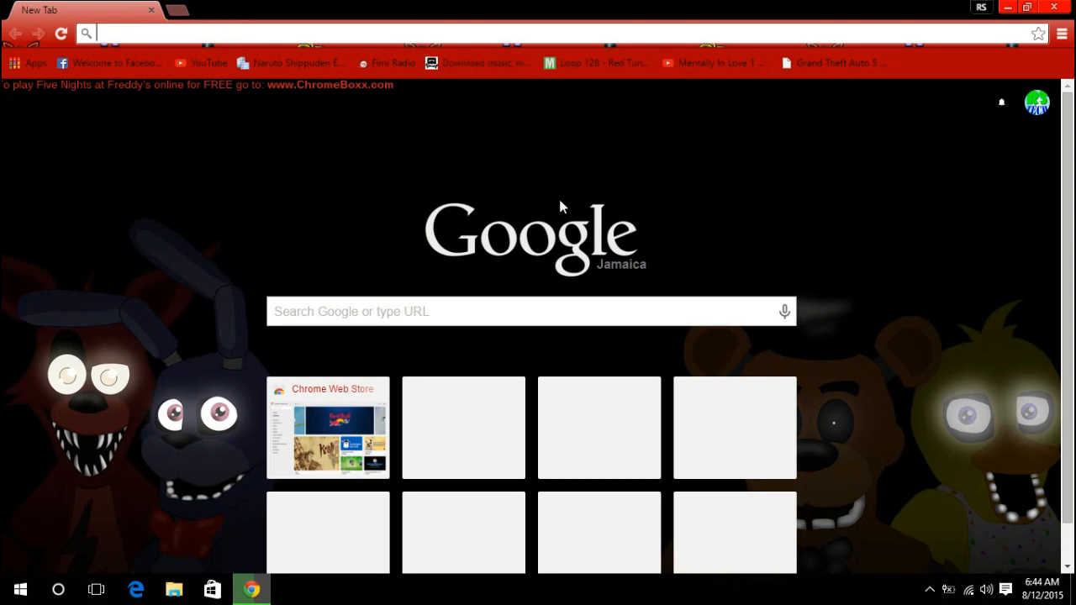
pyautogui.moveTo(360, 210)
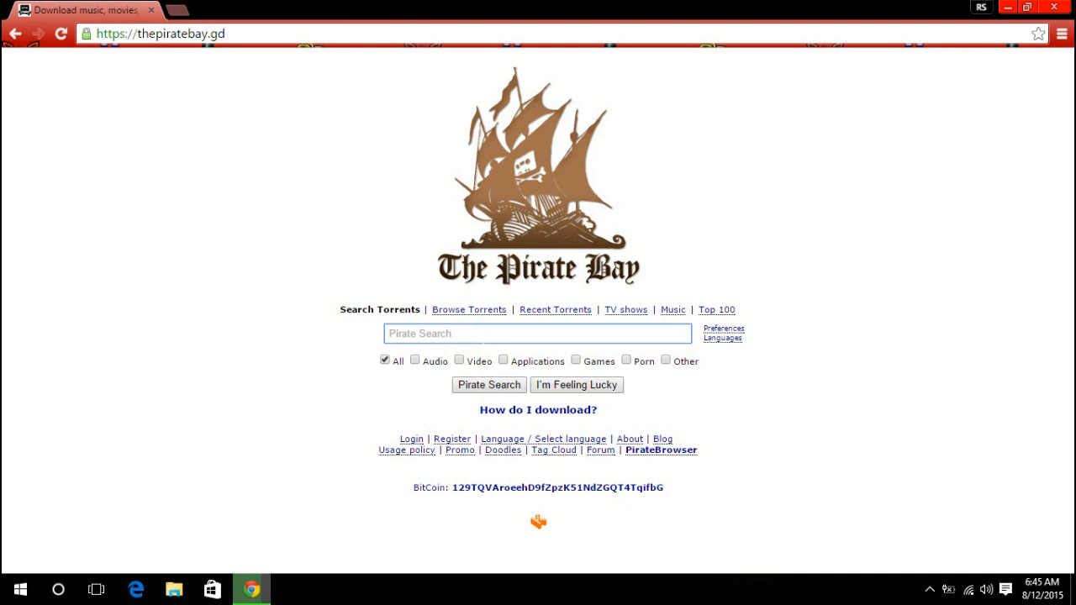
# Search The Pirate Bay for 'Windows 10 activator' via the 'win' suggestion and load the results
pyautogui.write('windows 10')
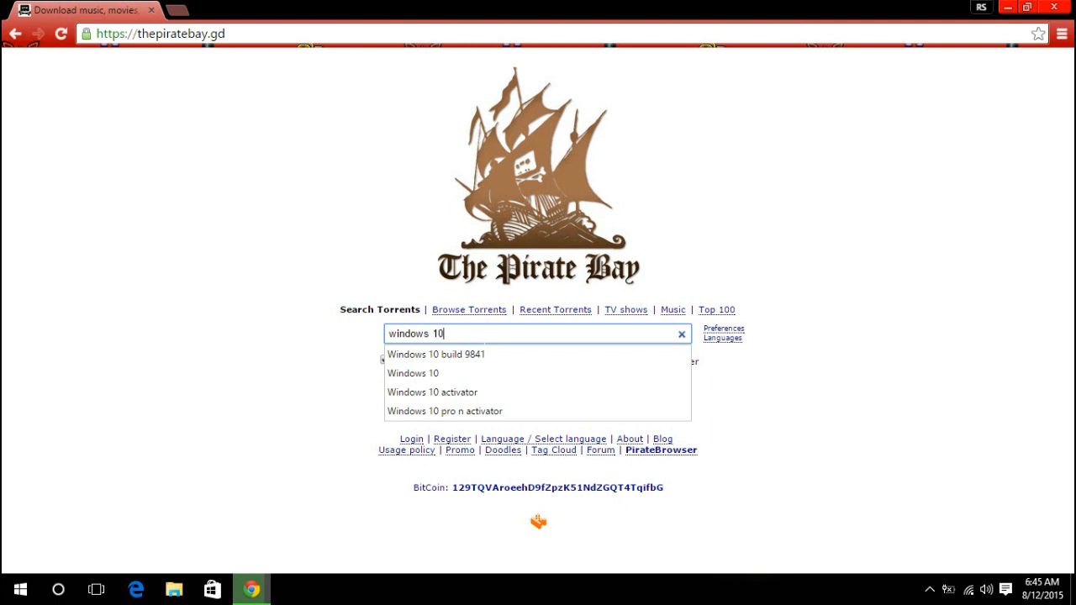
pyautogui.click(432, 392)
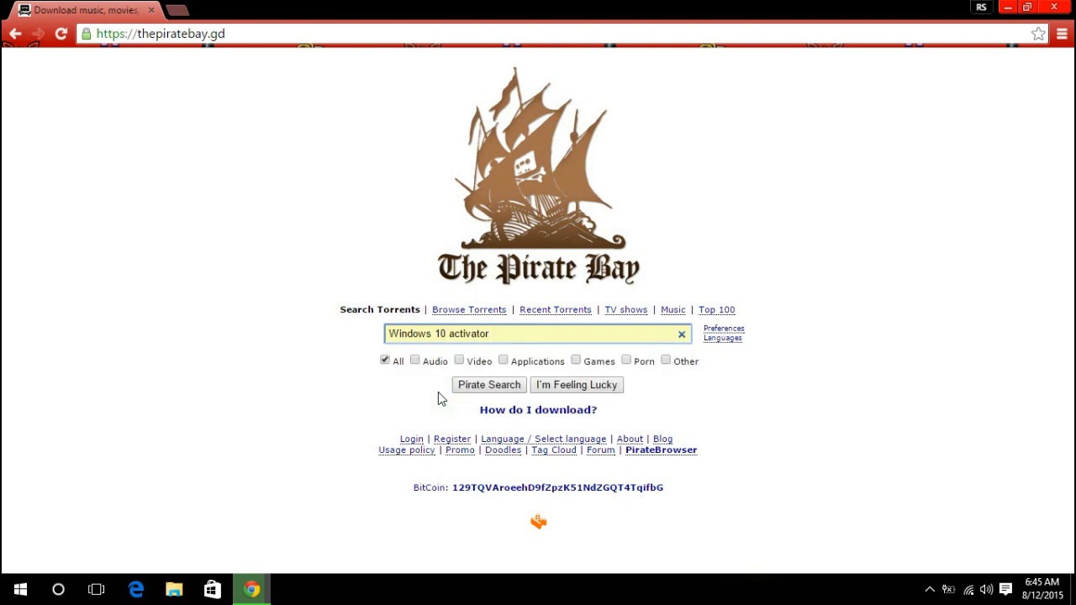
pyautogui.click(487, 384)
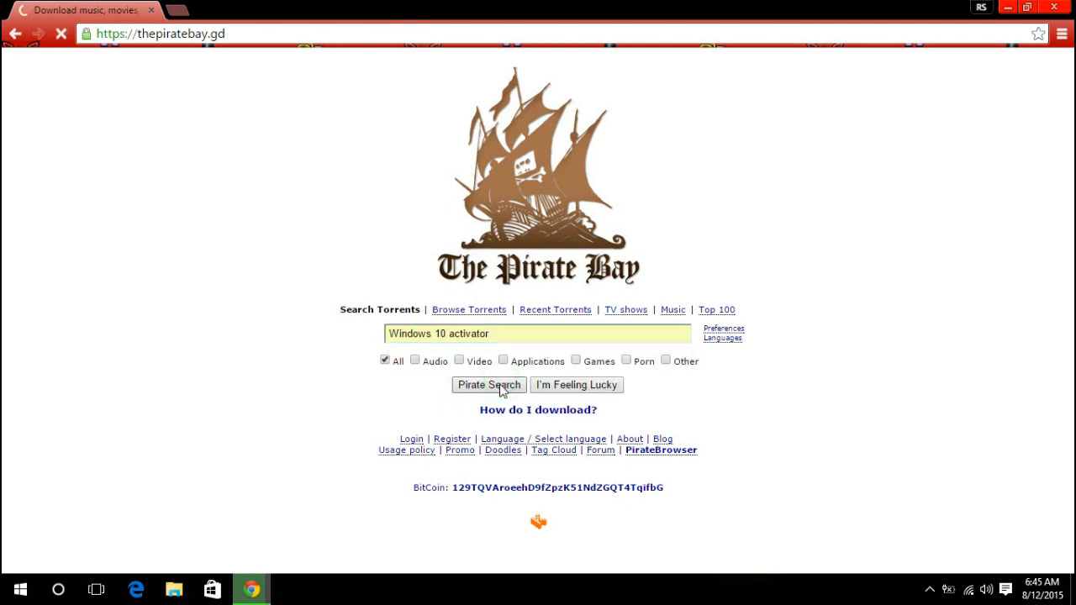
pyautogui.click(489, 383)
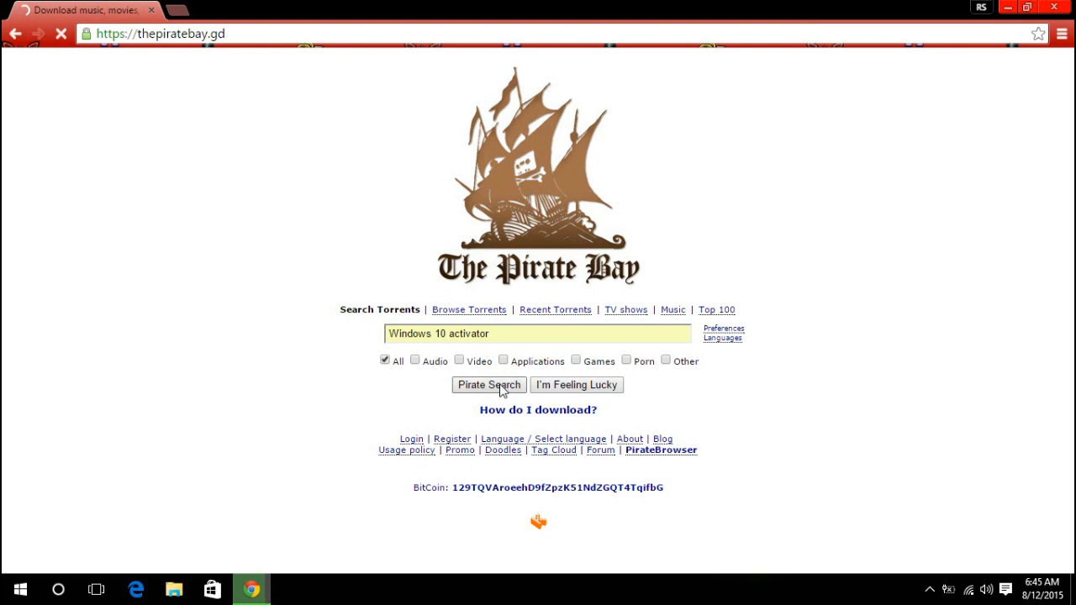
pyautogui.click(487, 384)
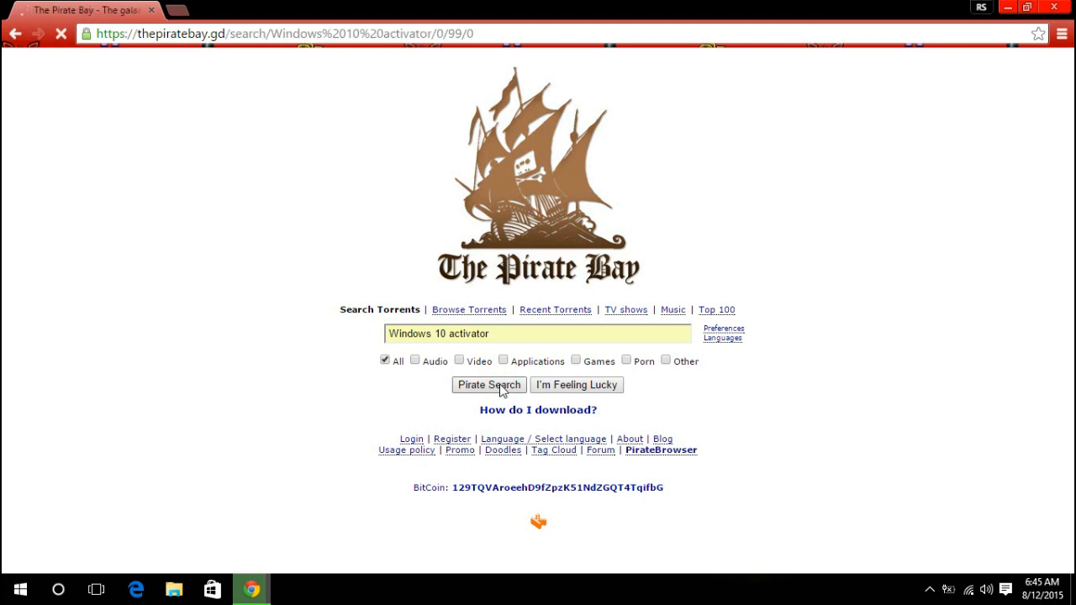
pyautogui.click(488, 384)
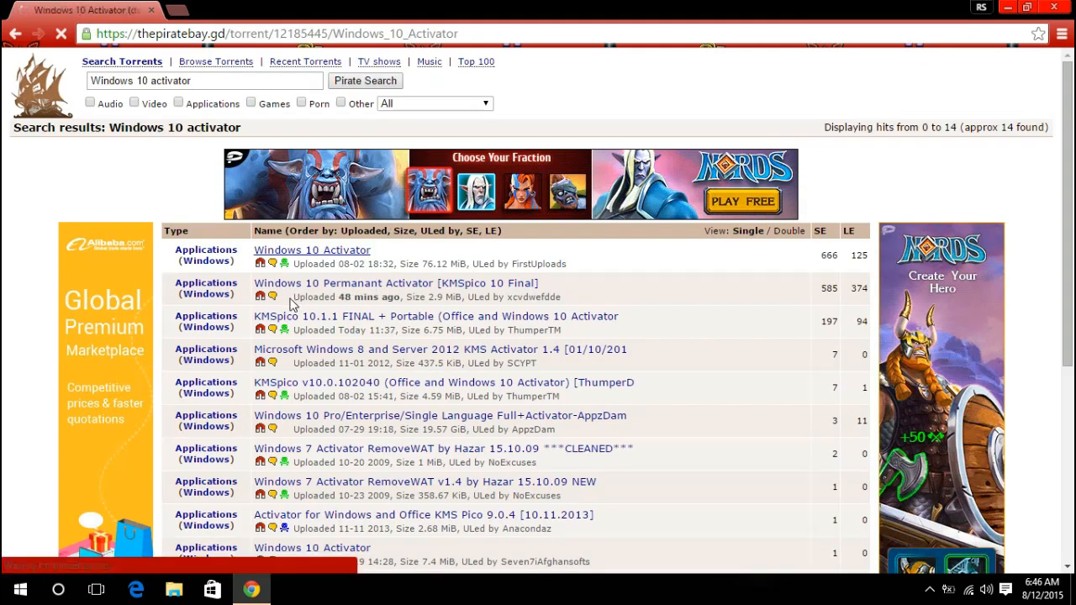
# Get the 'Windows 10 Activator' torrent from its details page via the magnet link
pyautogui.click(313, 248)
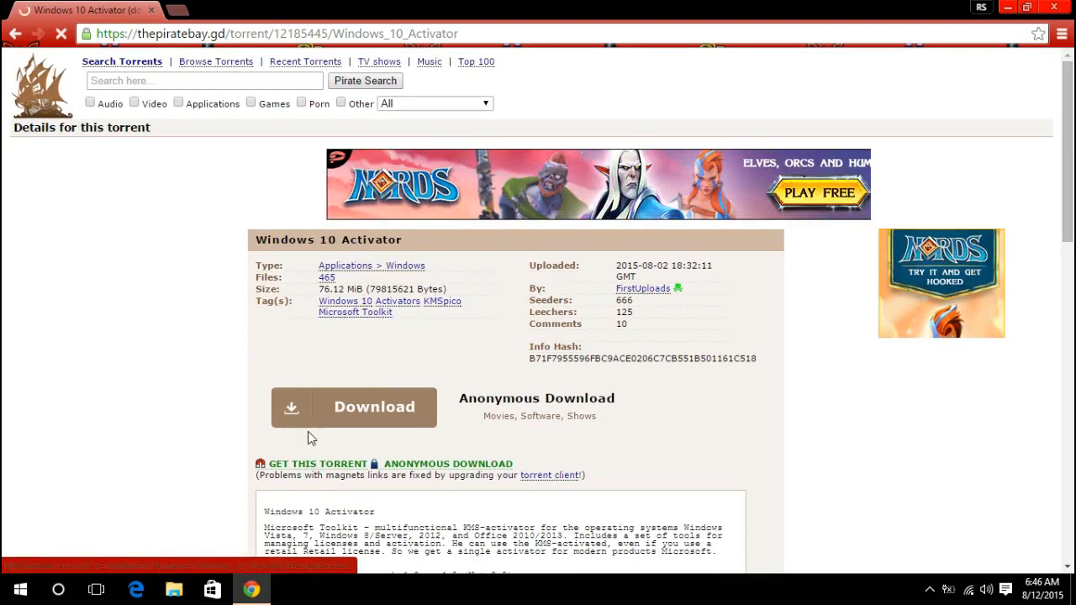
pyautogui.scroll(-3)
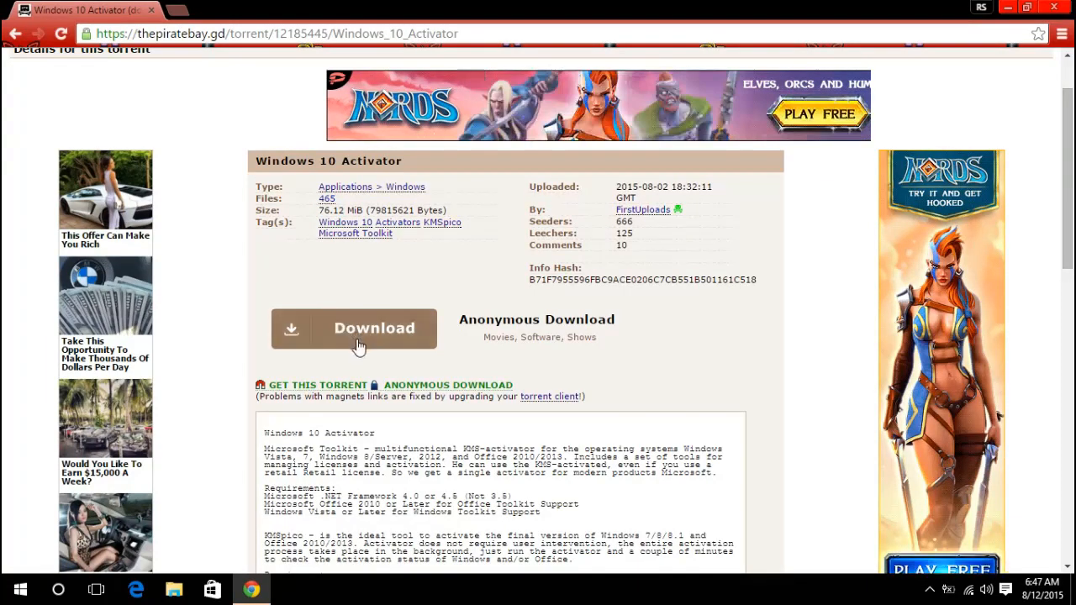
pyautogui.click(318, 385)
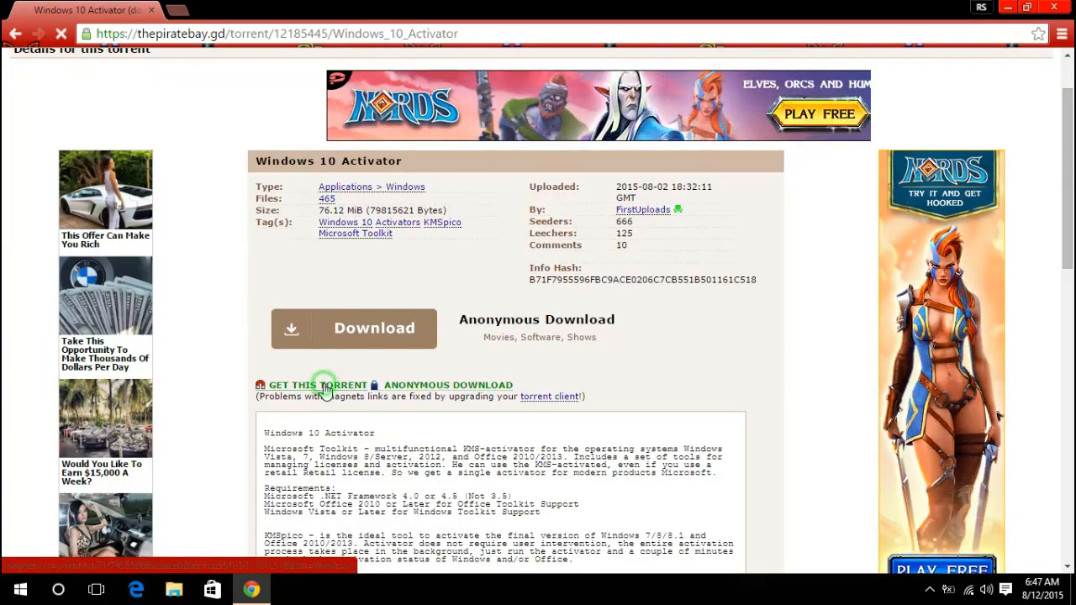
pyautogui.click(318, 385)
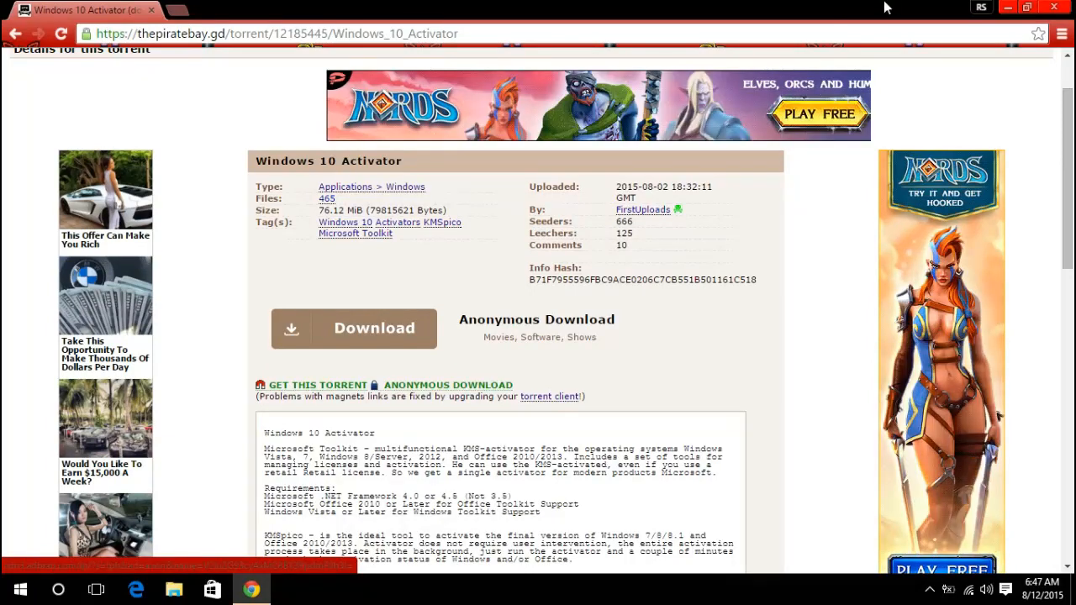
pyautogui.moveTo(1009, 7)
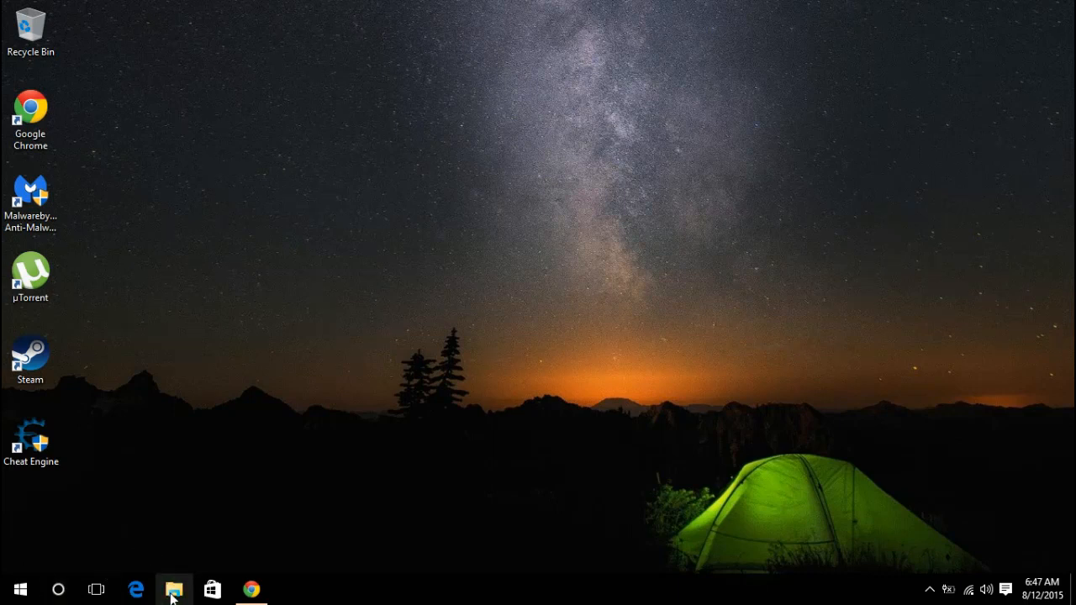
# Navigate File Explorer into the Downloads 'Windows 10 activator' folder
pyautogui.click(175, 588)
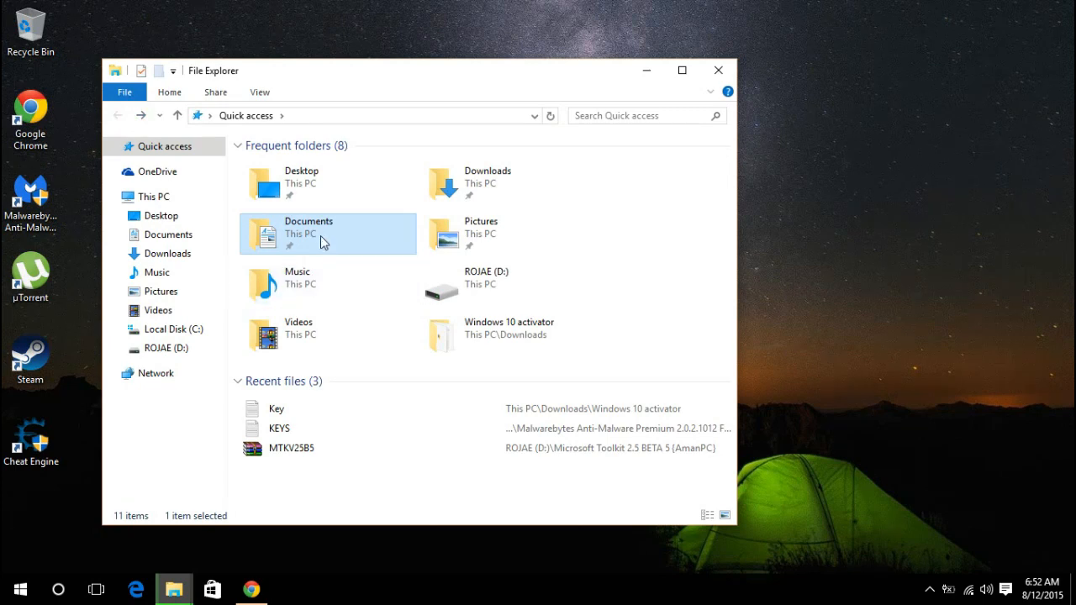
pyautogui.doubleClick(309, 227)
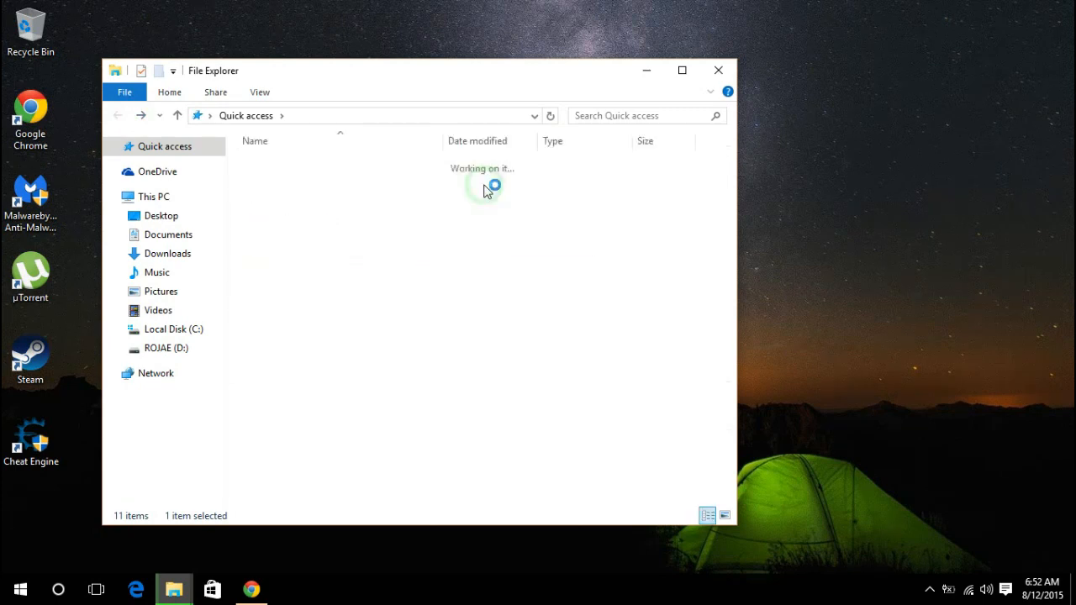
pyautogui.click(168, 252)
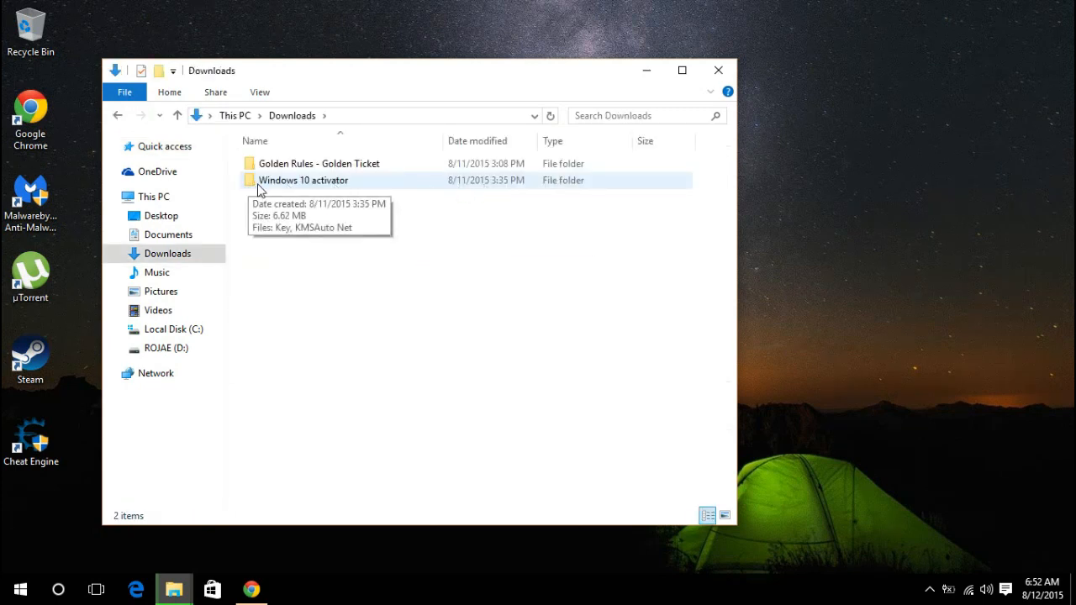
pyautogui.click(303, 180)
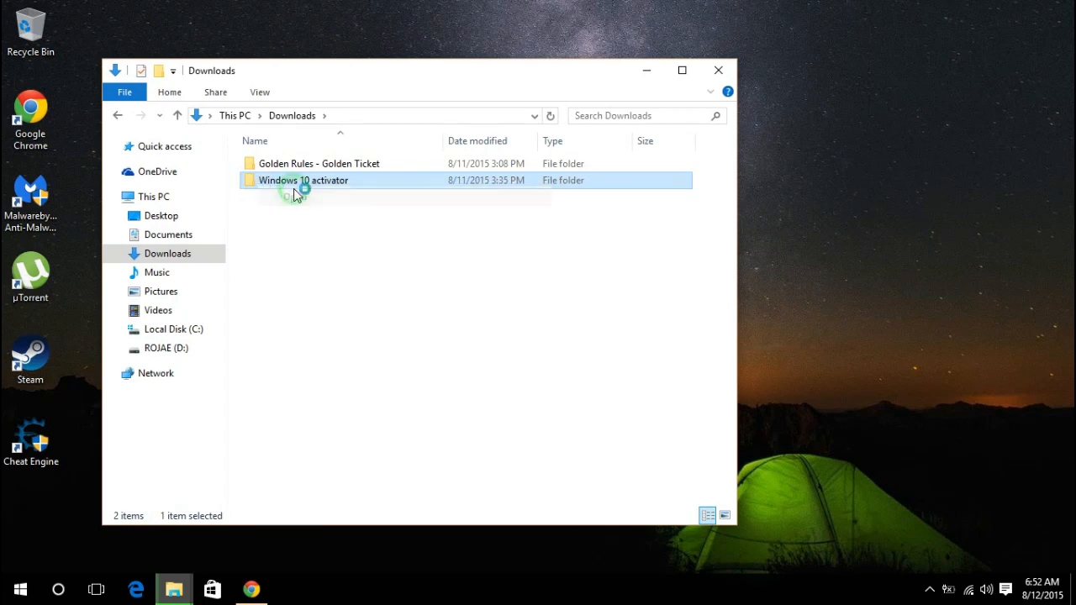
pyautogui.doubleClick(302, 180)
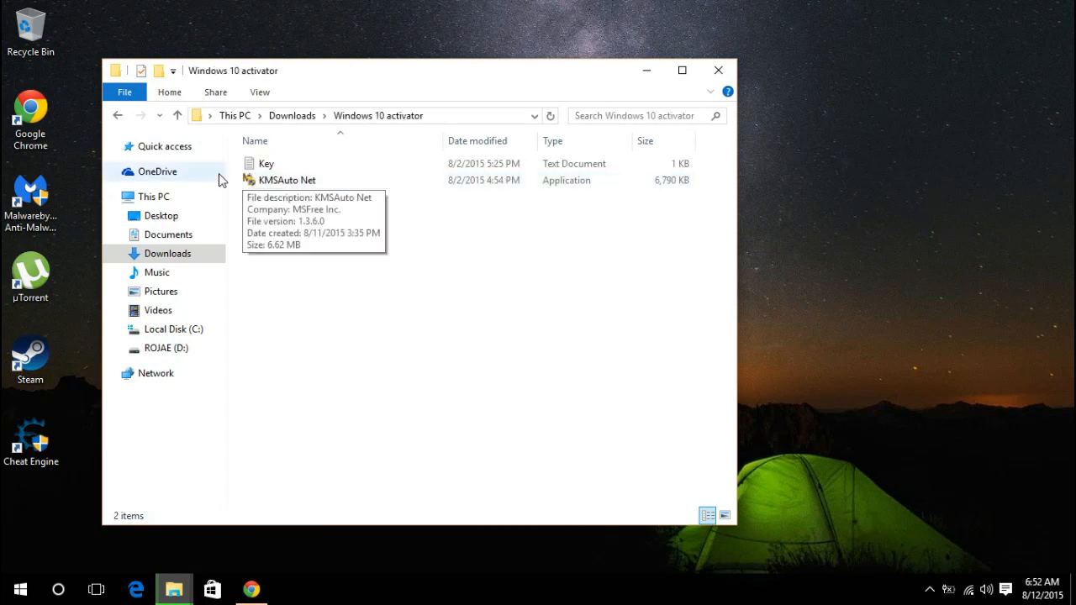
# Launch the KMSAuto Net application from its context menu
pyautogui.click(287, 180)
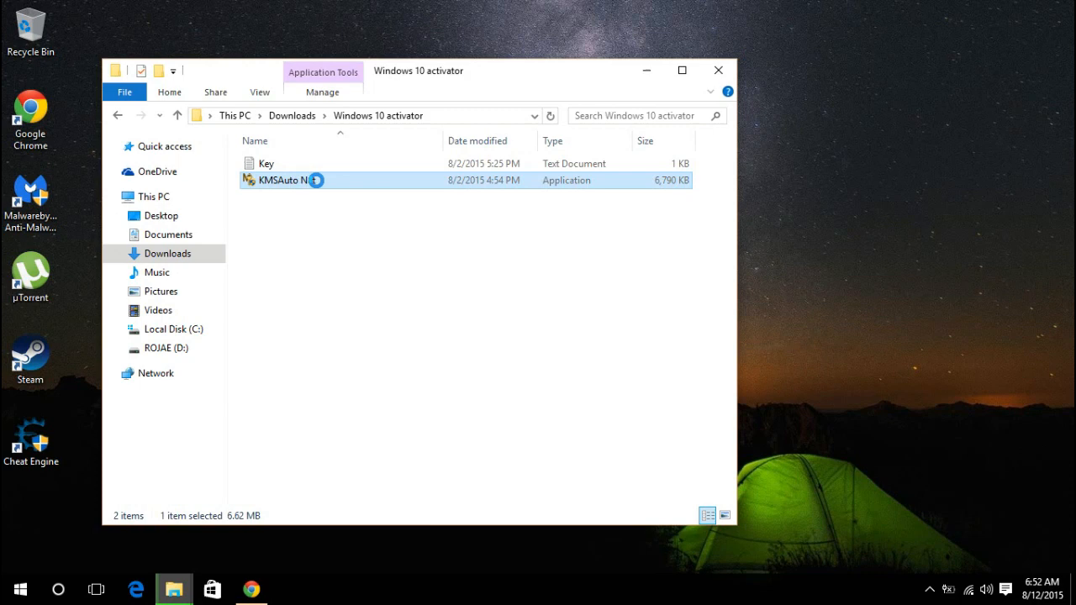
pyautogui.rightClick(285, 180)
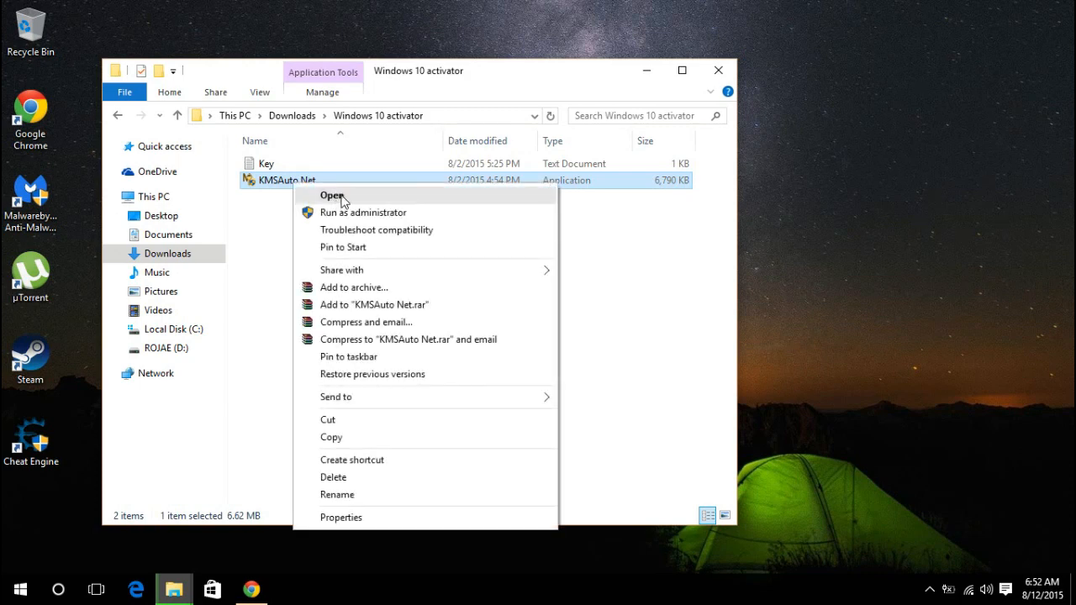
pyautogui.click(331, 195)
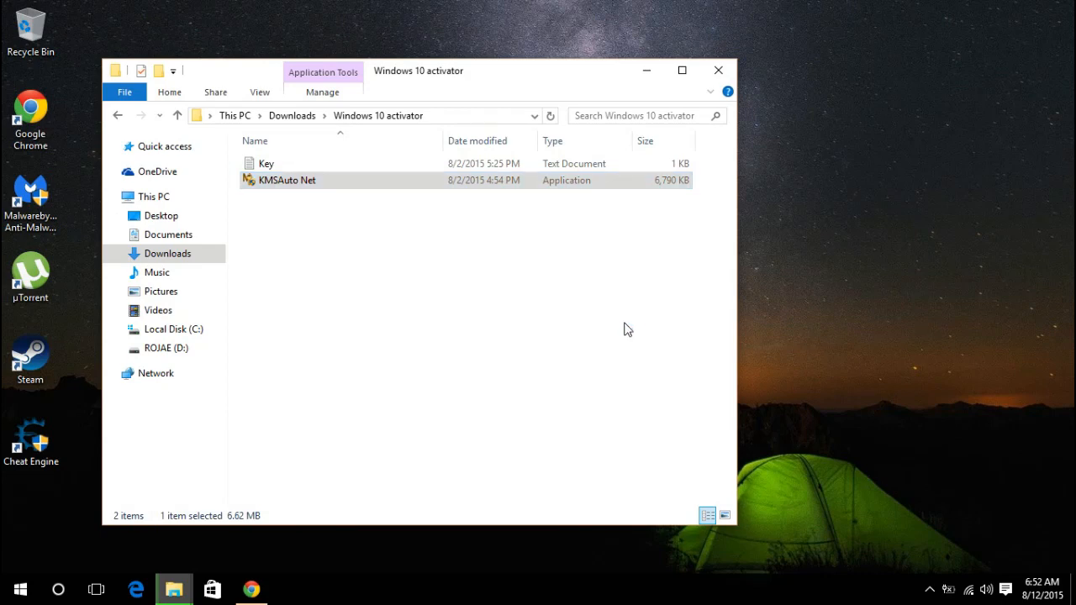
# Relaunch KMSAuto Net, dismiss the folder-in-use error and bring up its main window
pyautogui.doubleClick(286, 180)
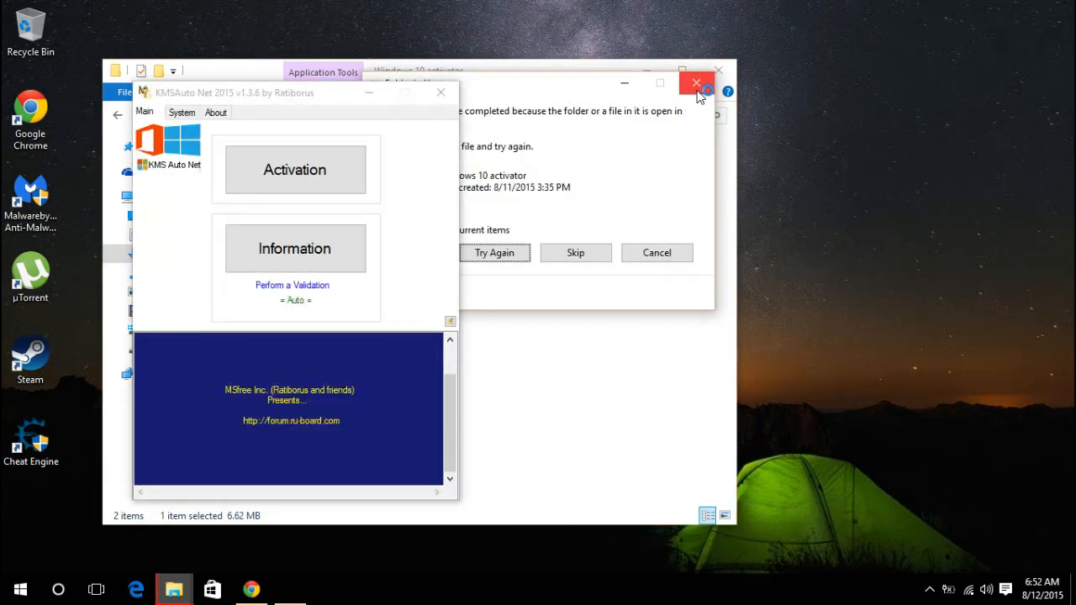
pyautogui.click(696, 84)
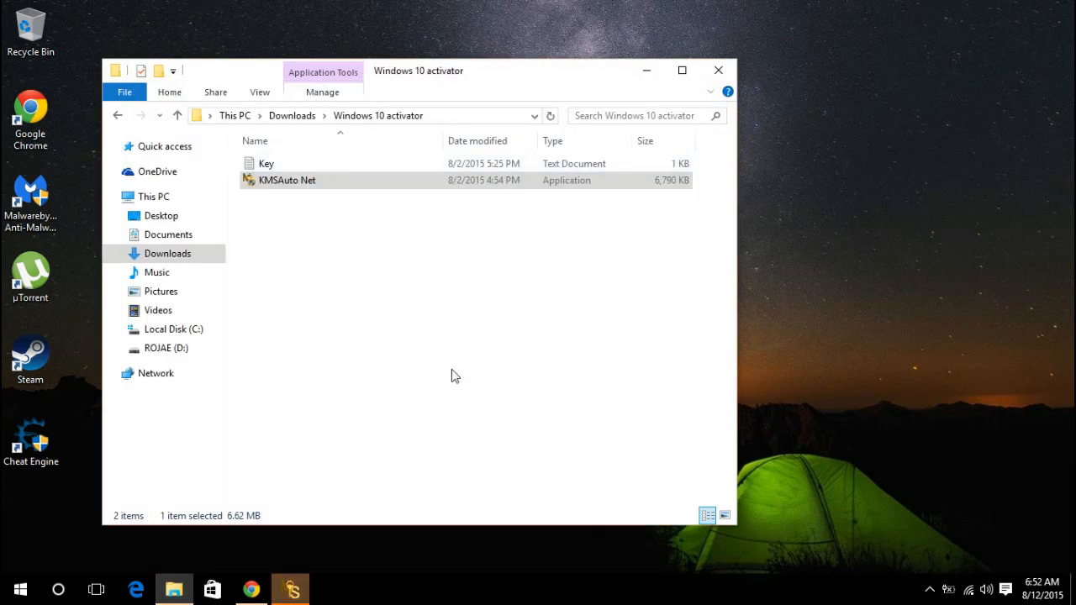
pyautogui.doubleClick(286, 180)
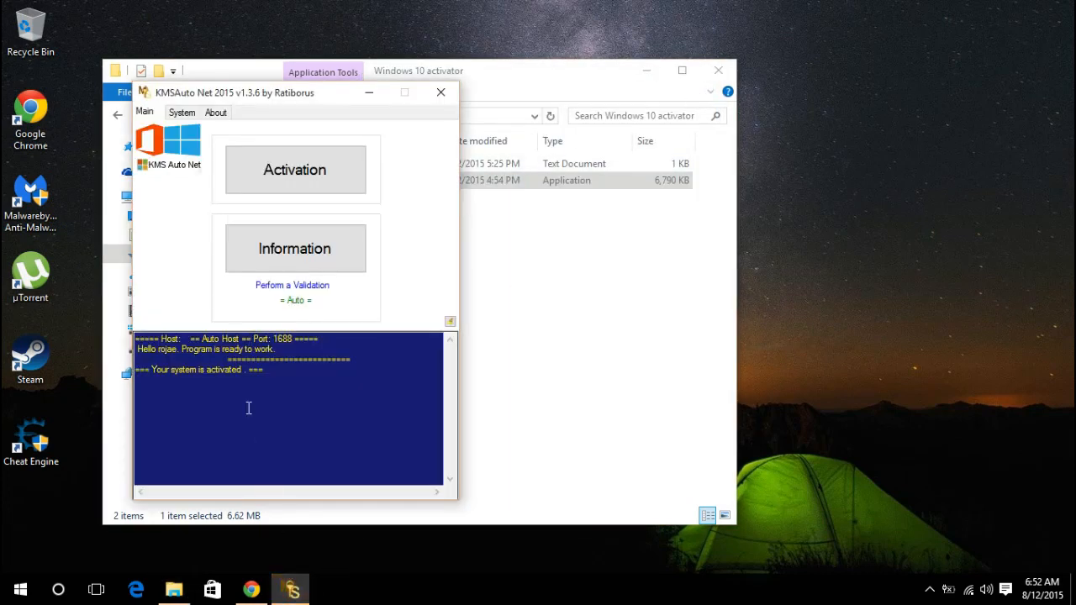
pyautogui.moveTo(294, 249)
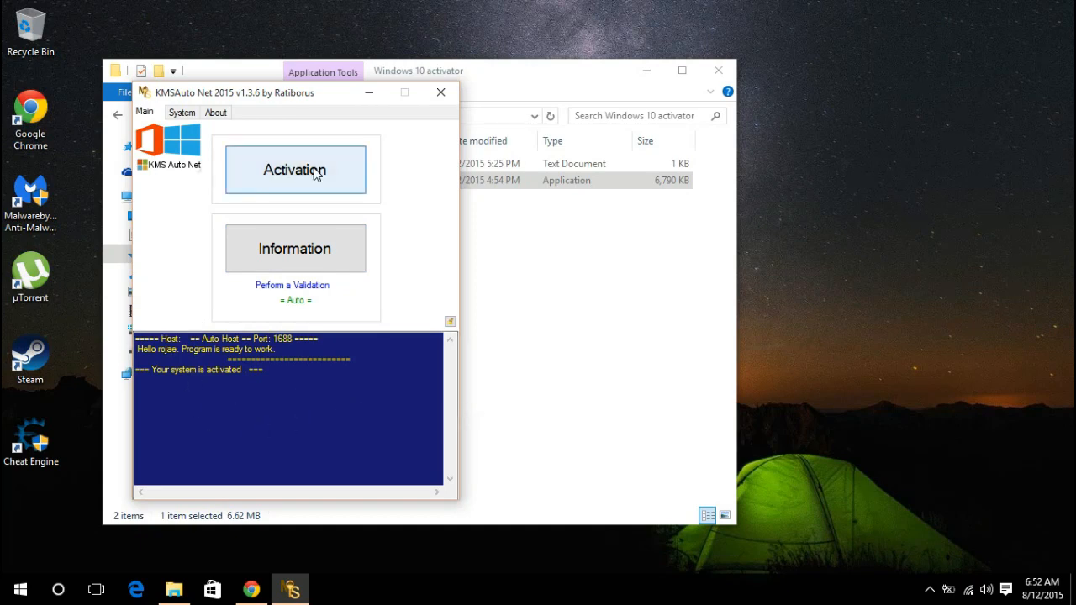
# Start Activate Windows from KMSAuto Net's Activation choices
pyautogui.click(294, 169)
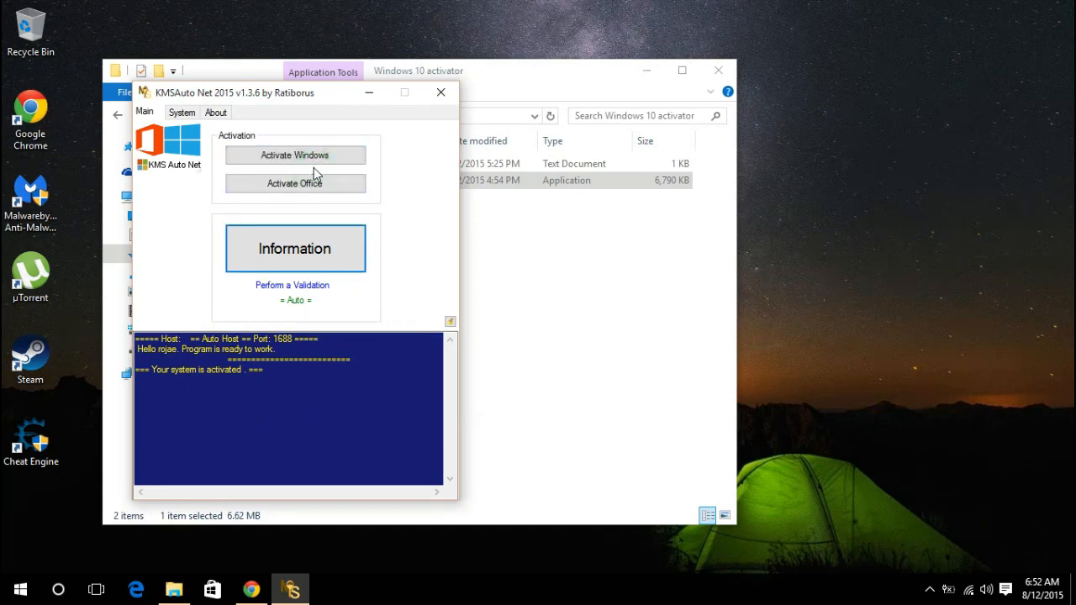
pyautogui.moveTo(295, 154)
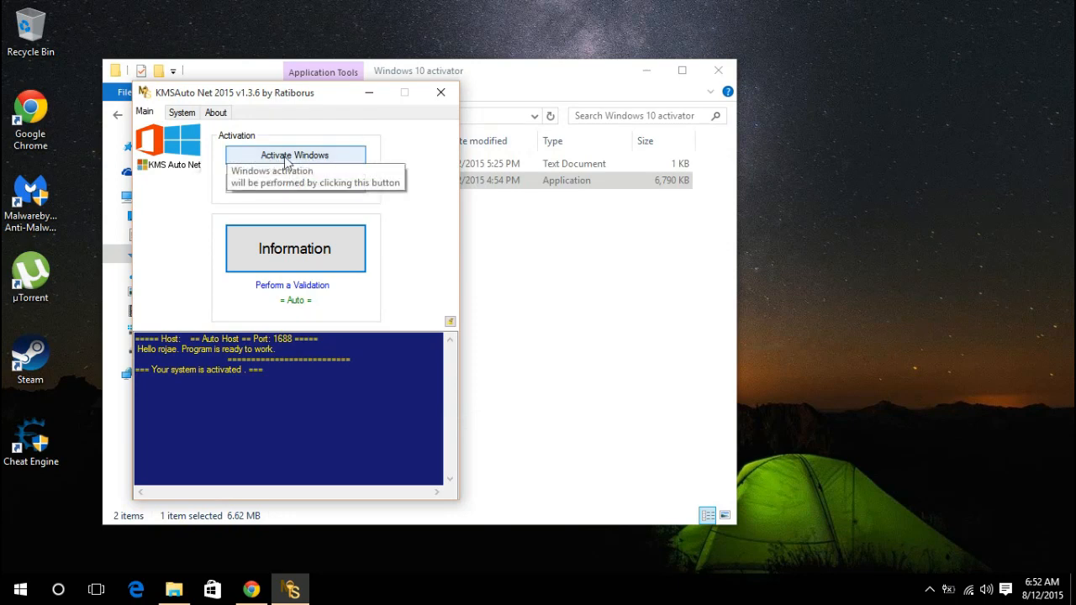
pyautogui.click(295, 155)
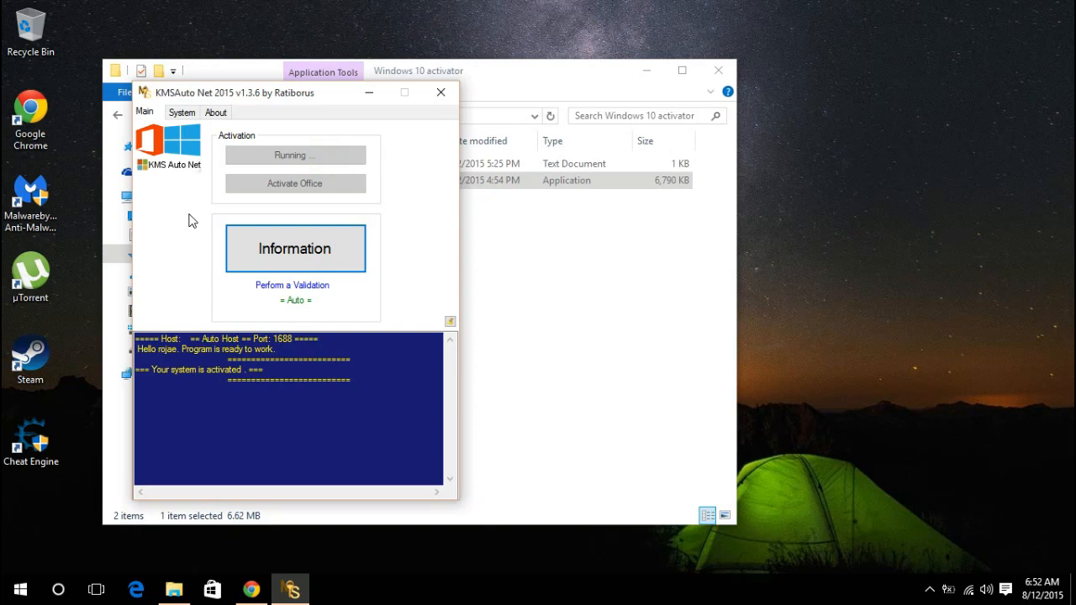
pyautogui.moveTo(353, 195)
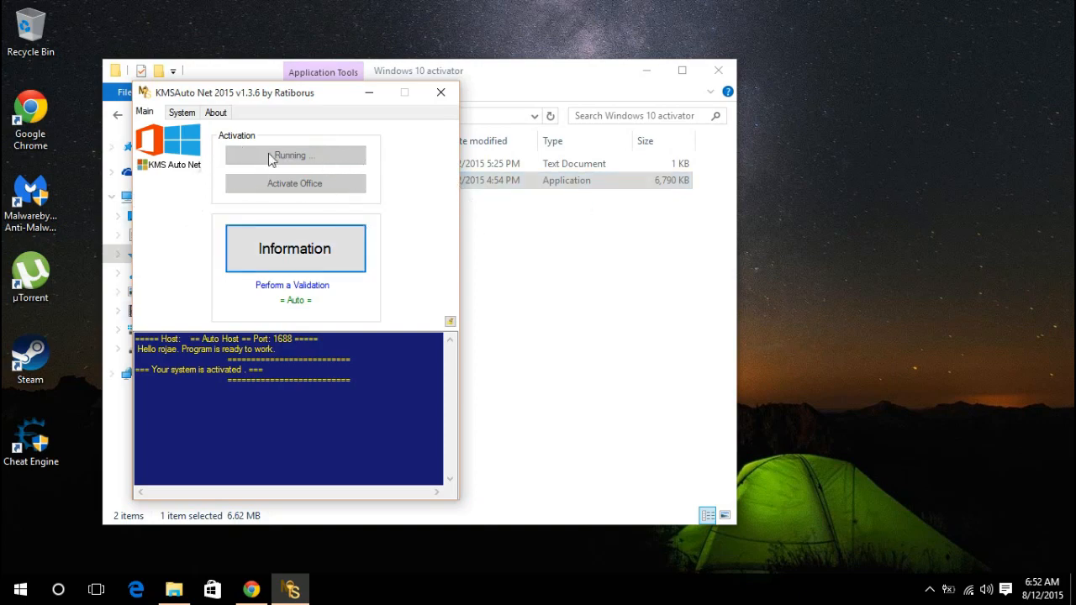
pyautogui.moveTo(214, 401)
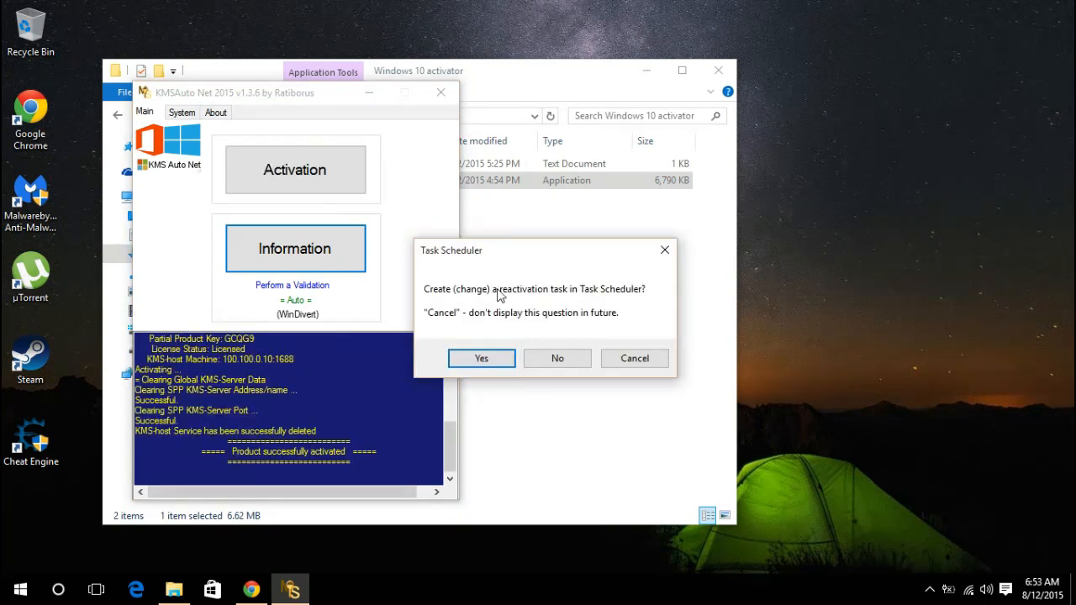
pyautogui.moveTo(621, 267)
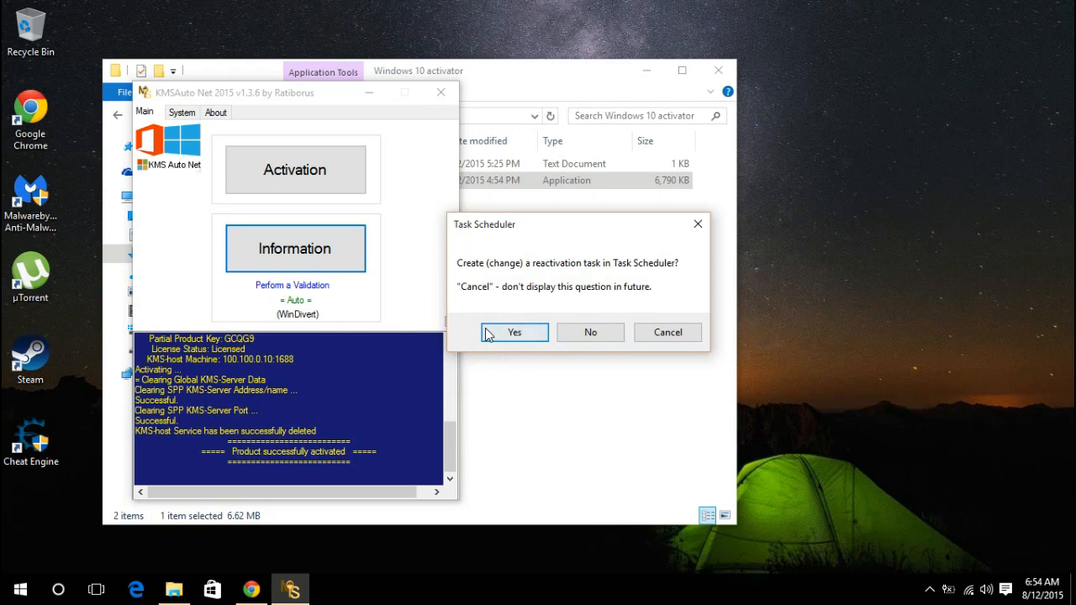
pyautogui.moveTo(590, 333)
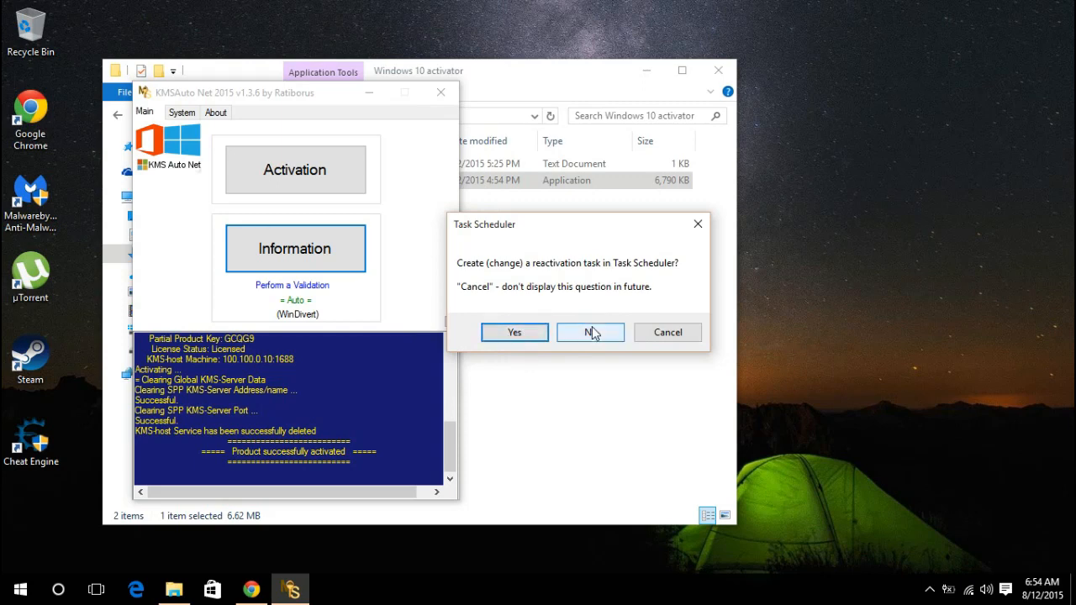
# Answer No to the Task Scheduler reactivation-task prompt
pyautogui.click(590, 333)
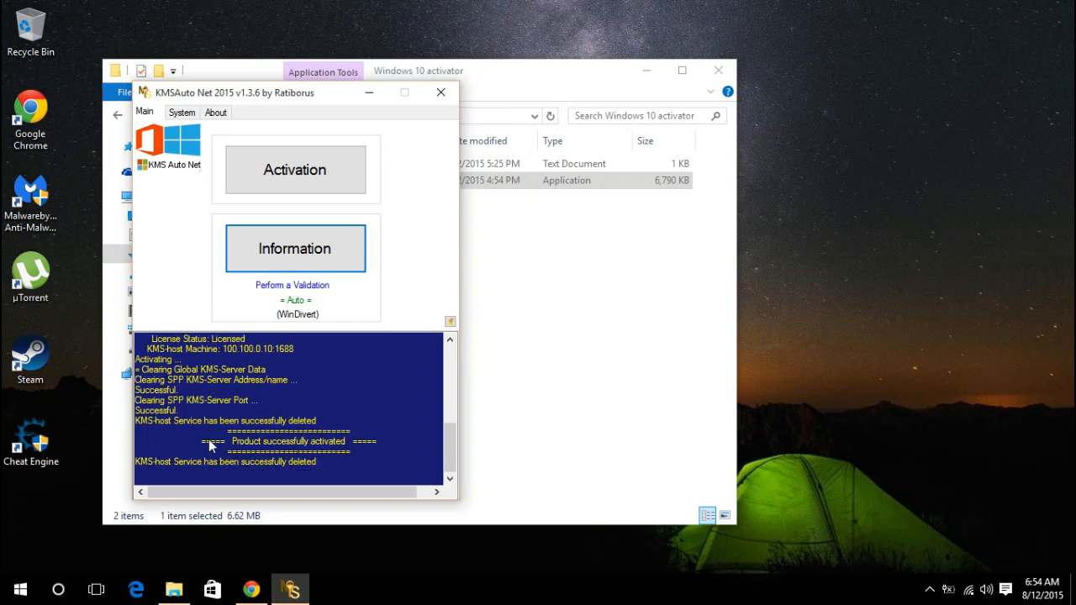
pyautogui.moveTo(310, 446)
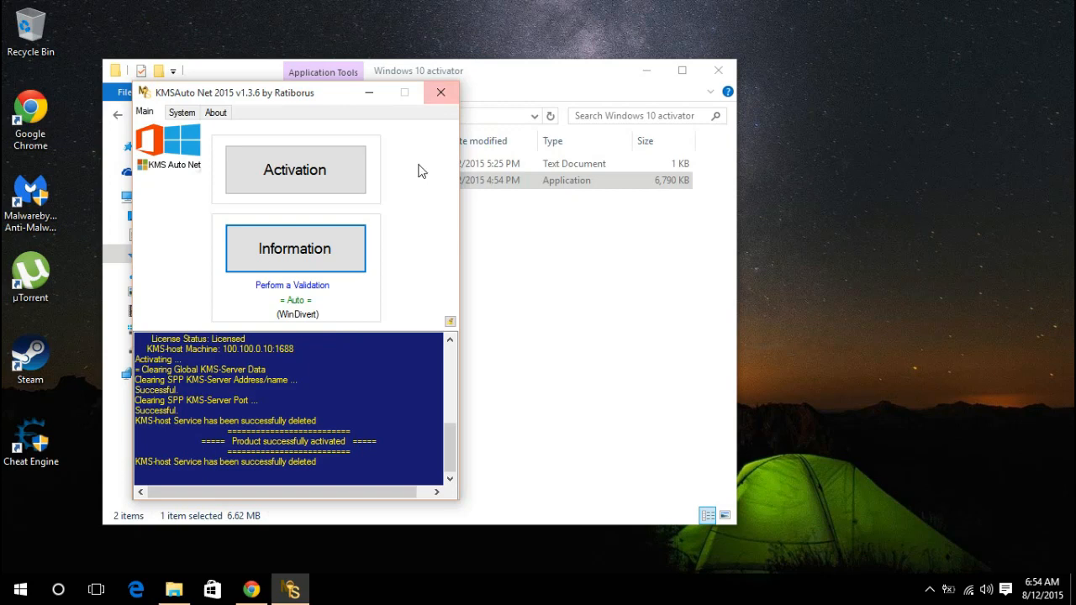
pyautogui.moveTo(570, 299)
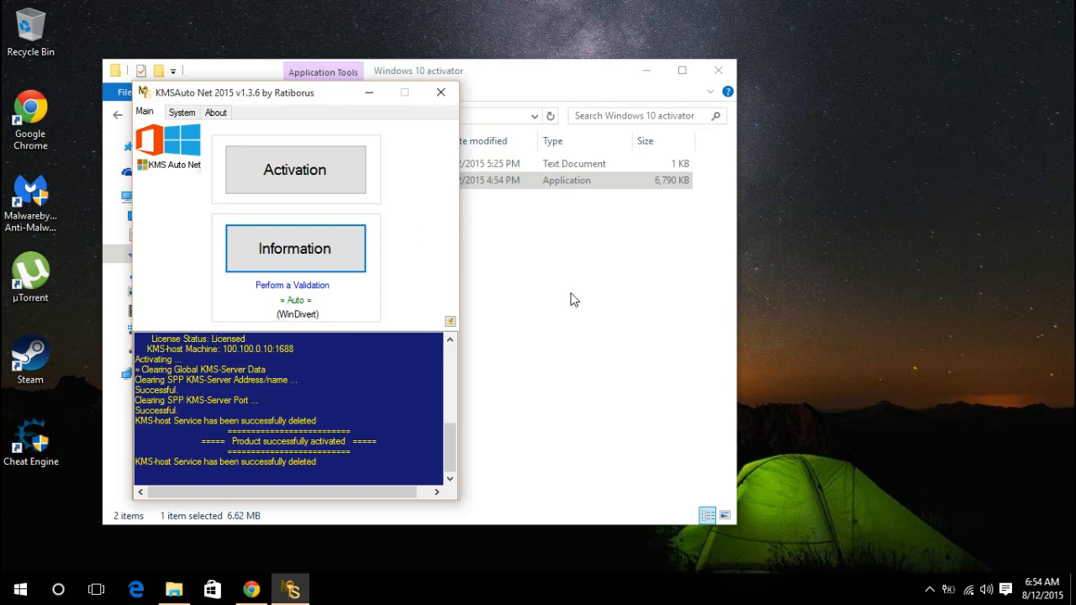